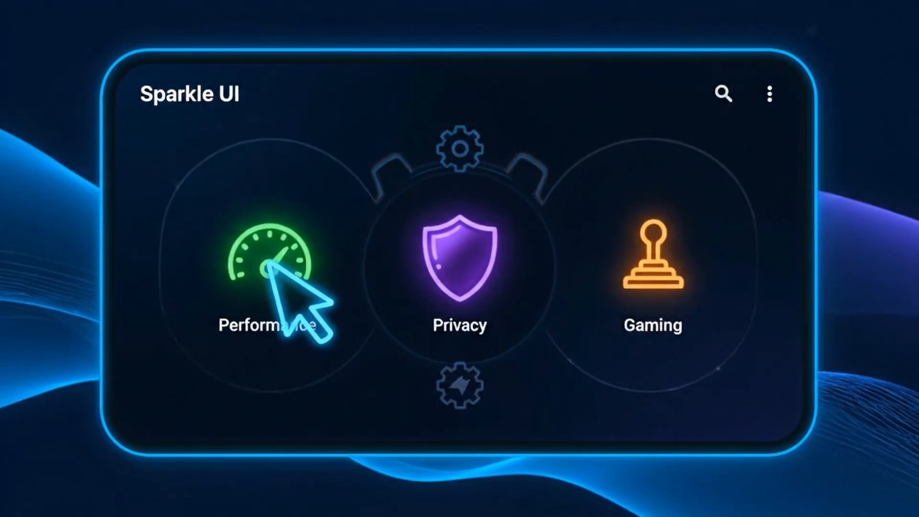
{"action": "mouse_move", "coordinate": [474, 317]}
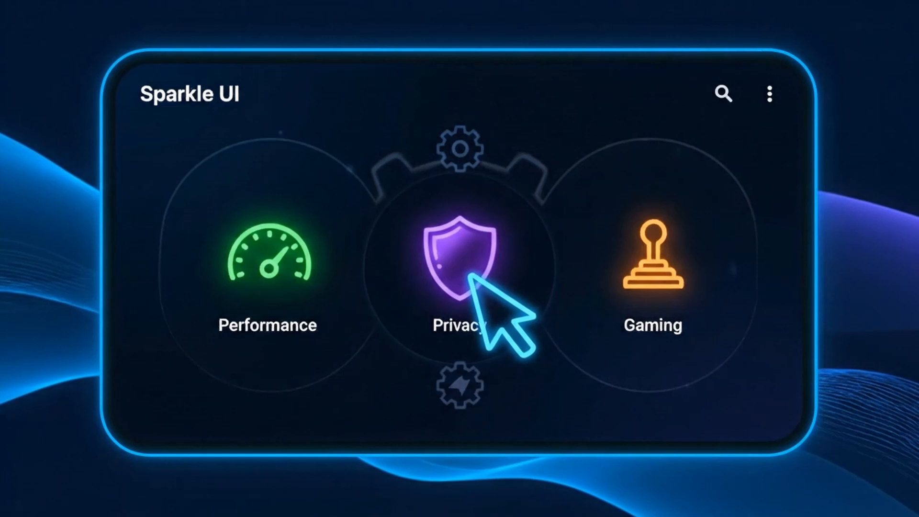
{"action": "mouse_move", "coordinate": [691, 351]}
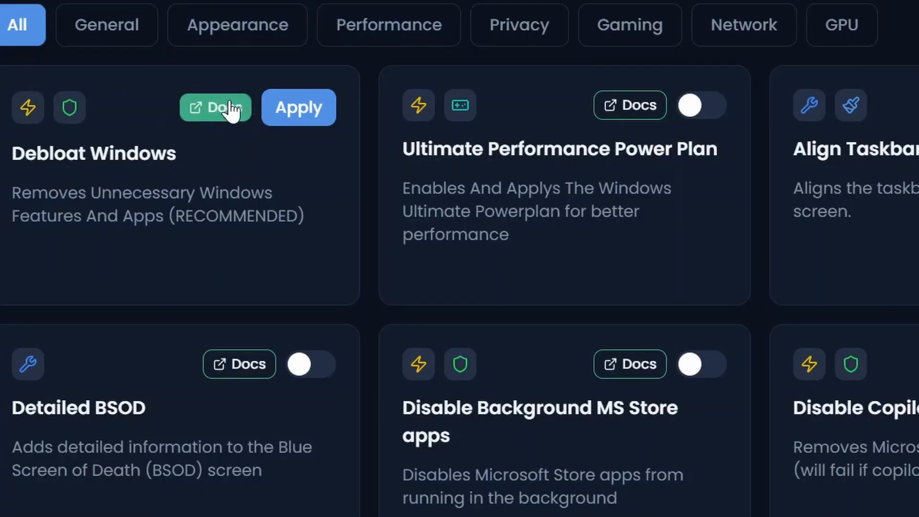
View the Debloat Windows tweak's documentation and read further down the page
{"action": "left_click", "coordinate": [215, 108]}
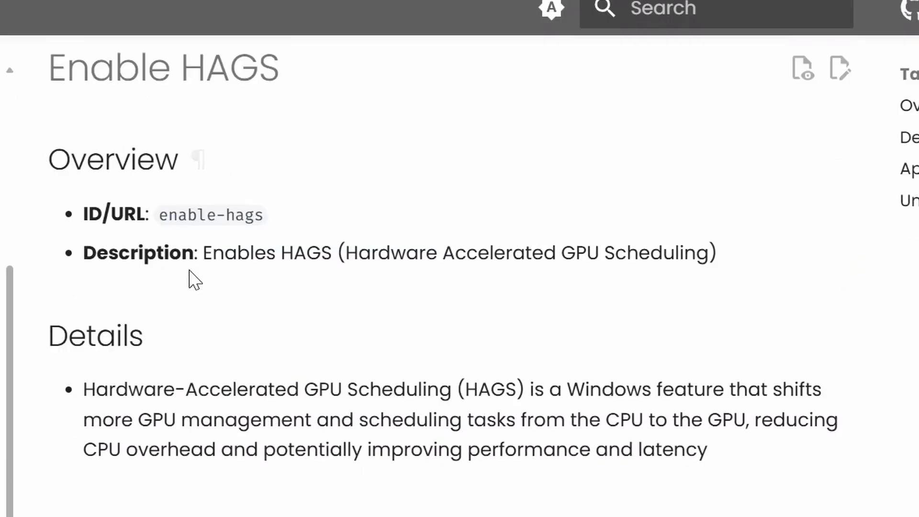
{"action": "scroll", "scroll_direction": "down", "scroll_amount": 3}
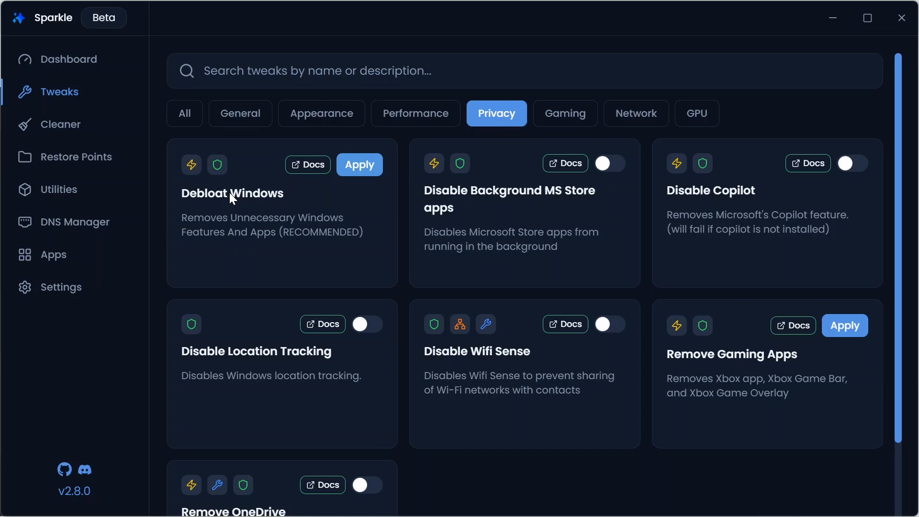
{"action": "mouse_move", "coordinate": [448, 384]}
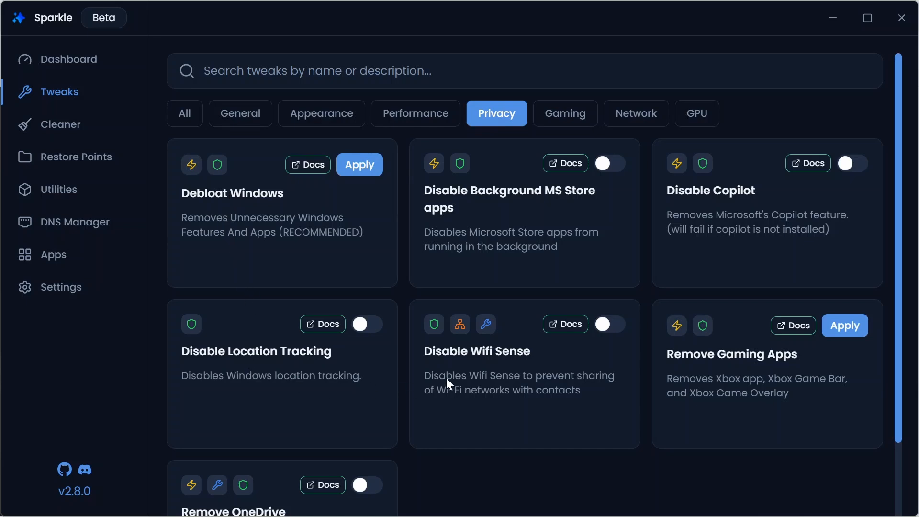
{"action": "mouse_move", "coordinate": [718, 241]}
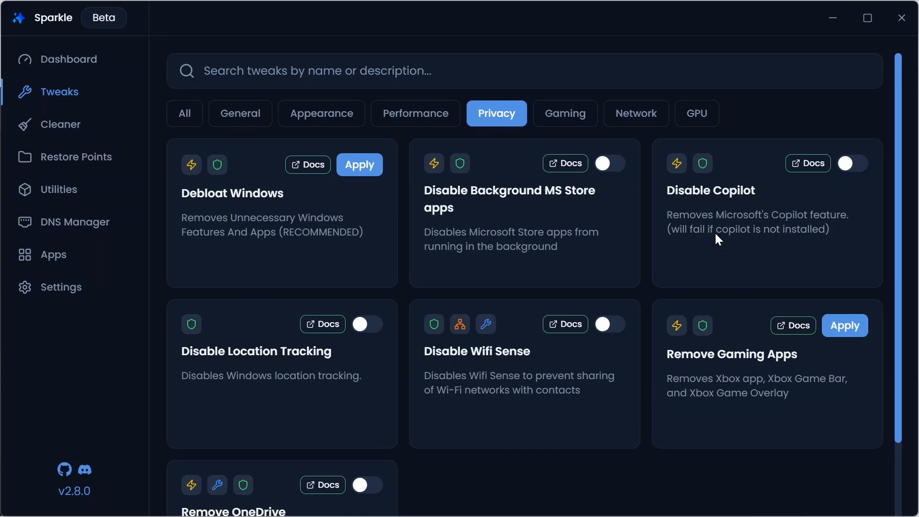
Select the All category so every tweak is listed again
{"action": "left_click", "coordinate": [184, 113]}
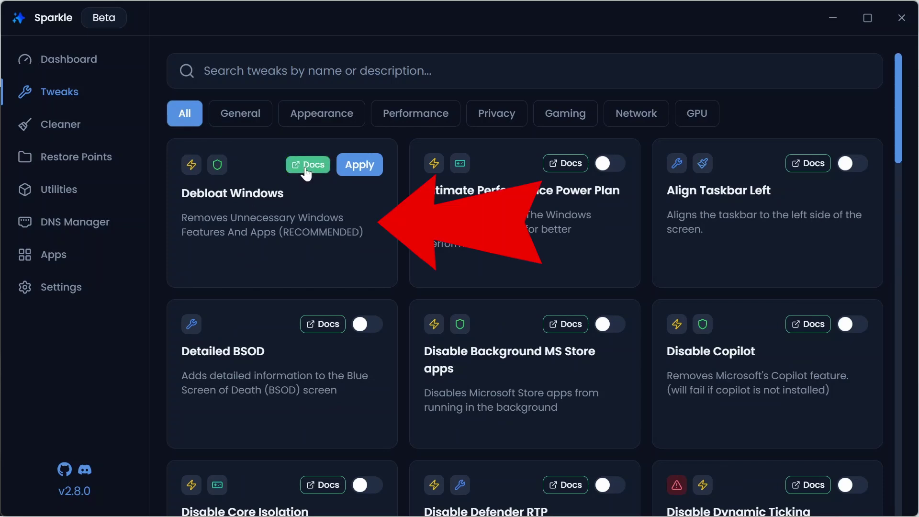
{"action": "mouse_move", "coordinate": [307, 163]}
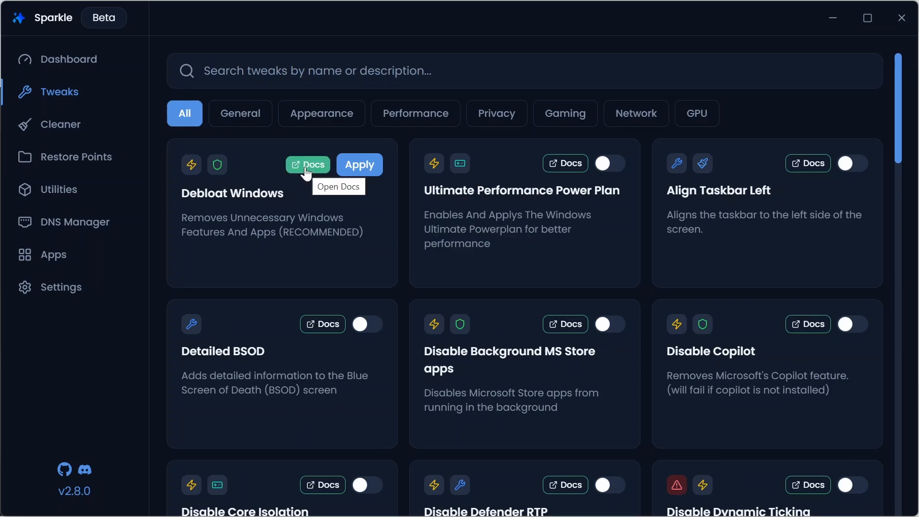
Scroll the full tweaks list to its last entry, Set Win32 Priority Separation
{"action": "scroll", "scroll_direction": "down", "scroll_amount": 3}
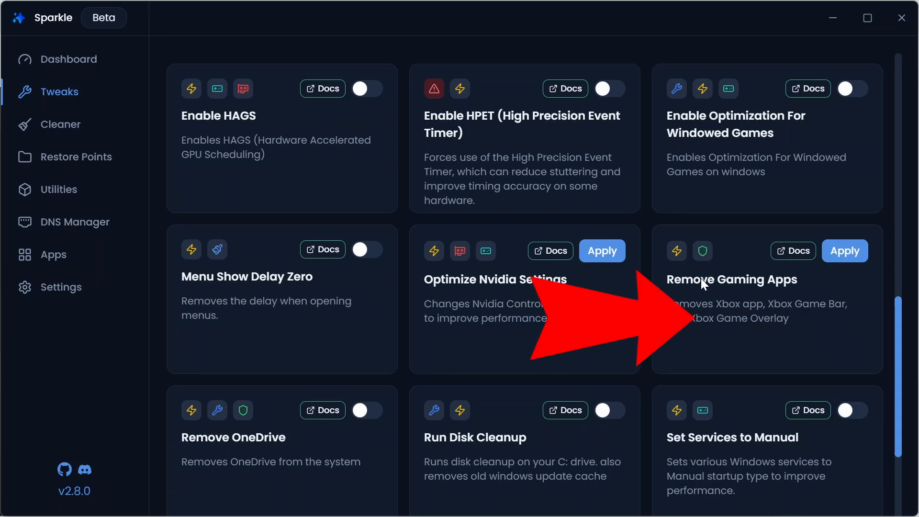
{"action": "scroll", "scroll_direction": "up", "scroll_amount": 3}
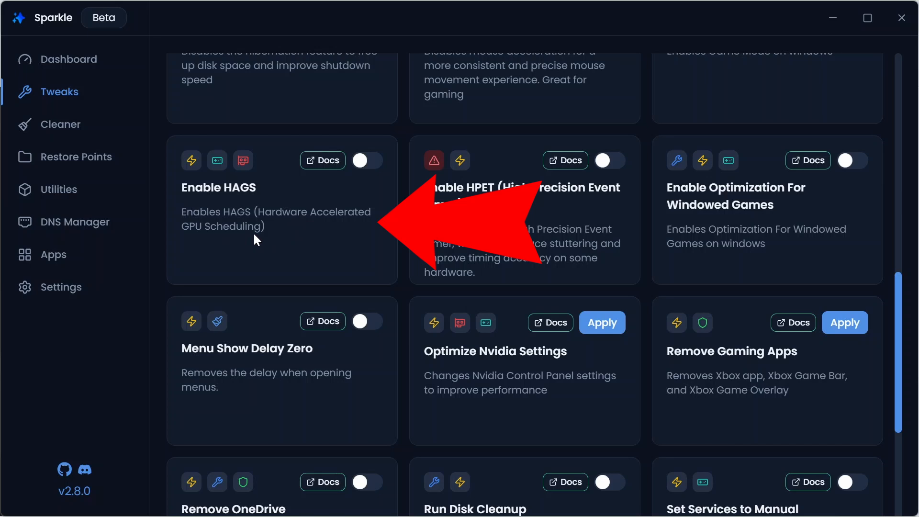
{"action": "scroll", "scroll_direction": "down", "scroll_amount": 3}
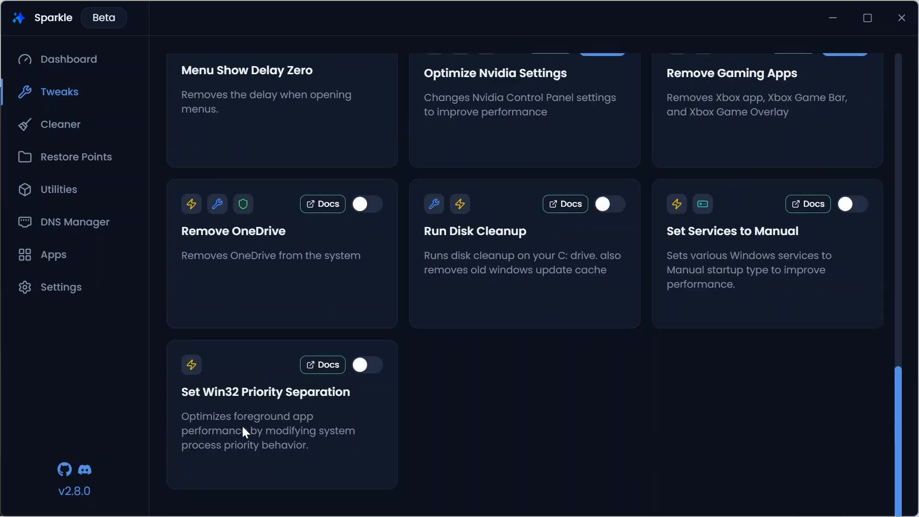
{"action": "mouse_move", "coordinate": [250, 455]}
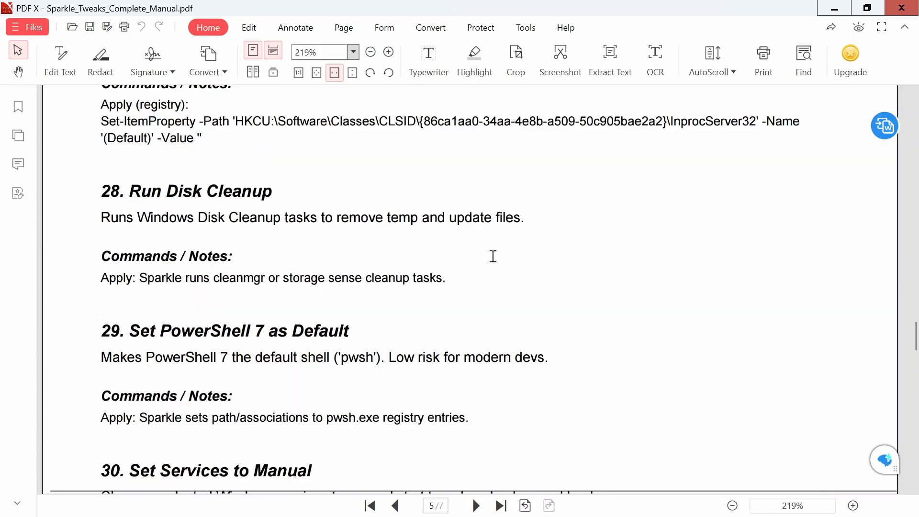
Scroll up through the PDF manual's tweak entries to Remove Gaming Apps
{"action": "scroll", "scroll_direction": "up", "scroll_amount": 3}
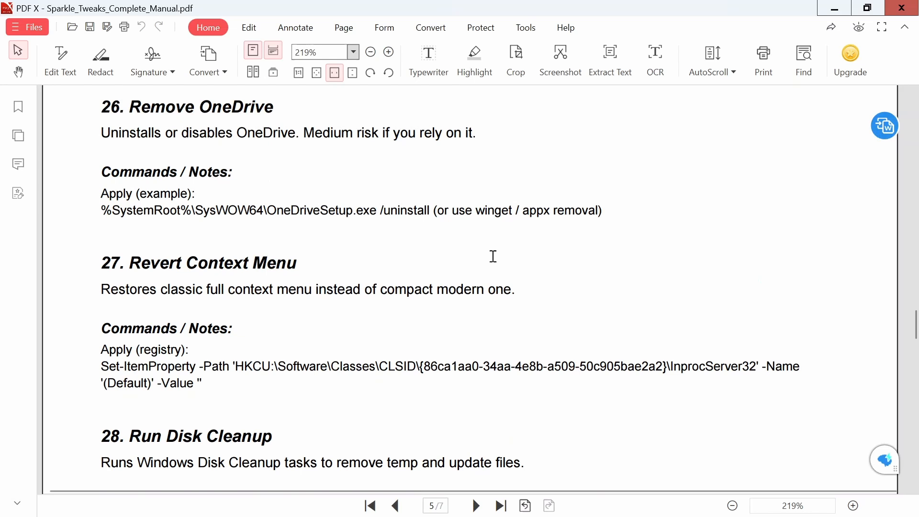
{"action": "scroll", "scroll_direction": "up", "scroll_amount": 3}
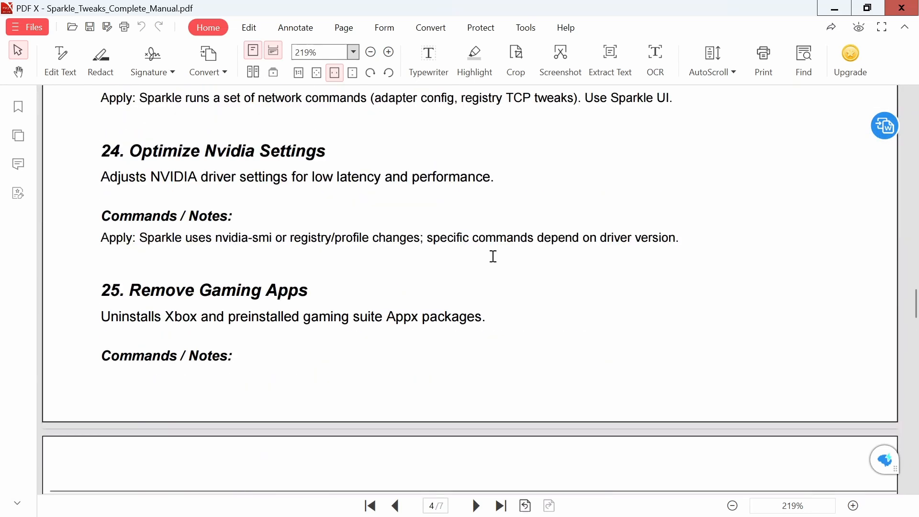
{"action": "scroll", "scroll_direction": "up", "scroll_amount": 3}
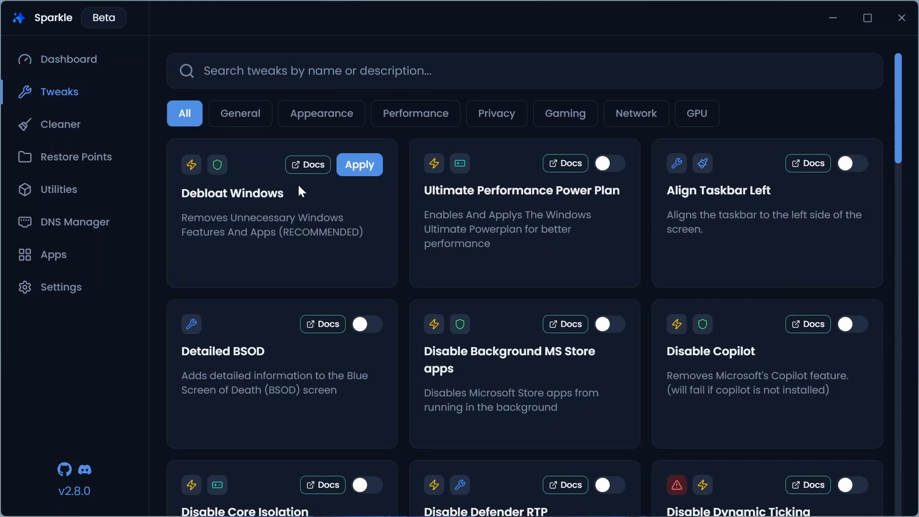
Scroll down the tweaks list past Disable Wifi Sense to Enable HAGS and Enable HPET
{"action": "scroll", "scroll_direction": "down", "scroll_amount": 3}
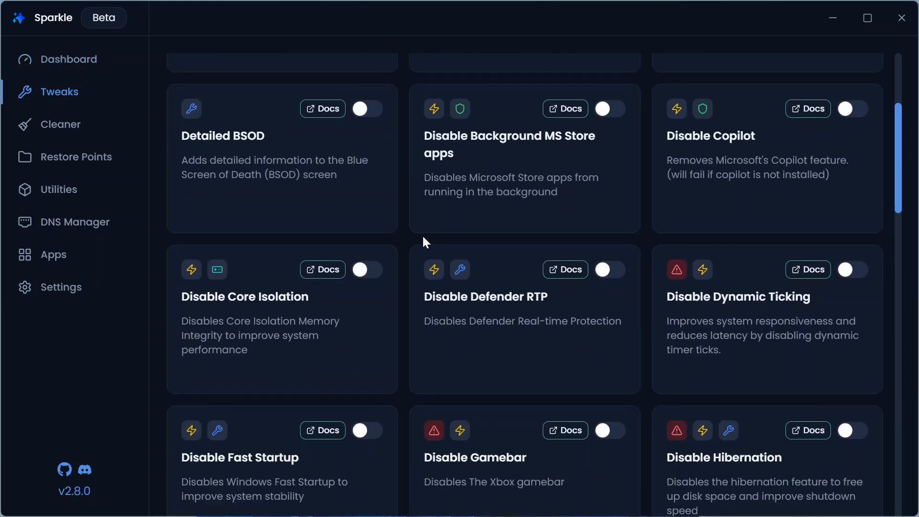
{"action": "scroll", "scroll_direction": "down", "scroll_amount": 3}
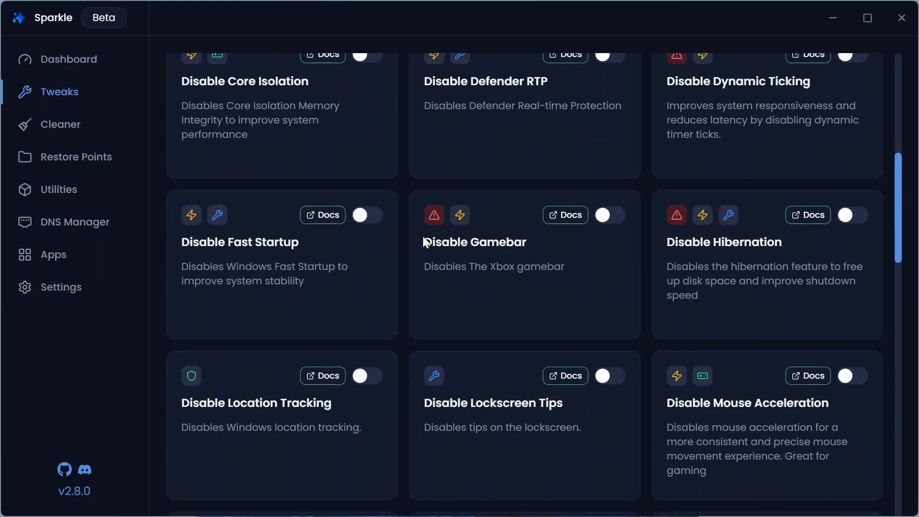
{"action": "scroll", "scroll_direction": "down", "scroll_amount": 3}
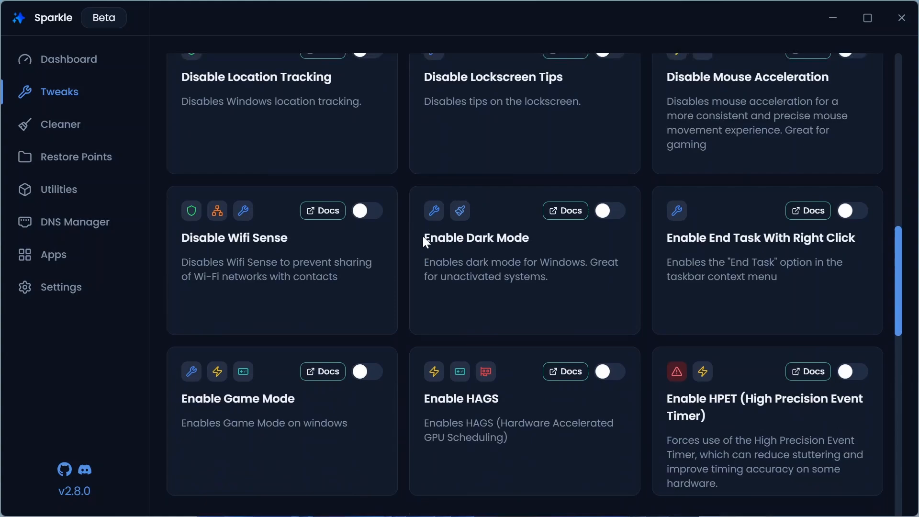